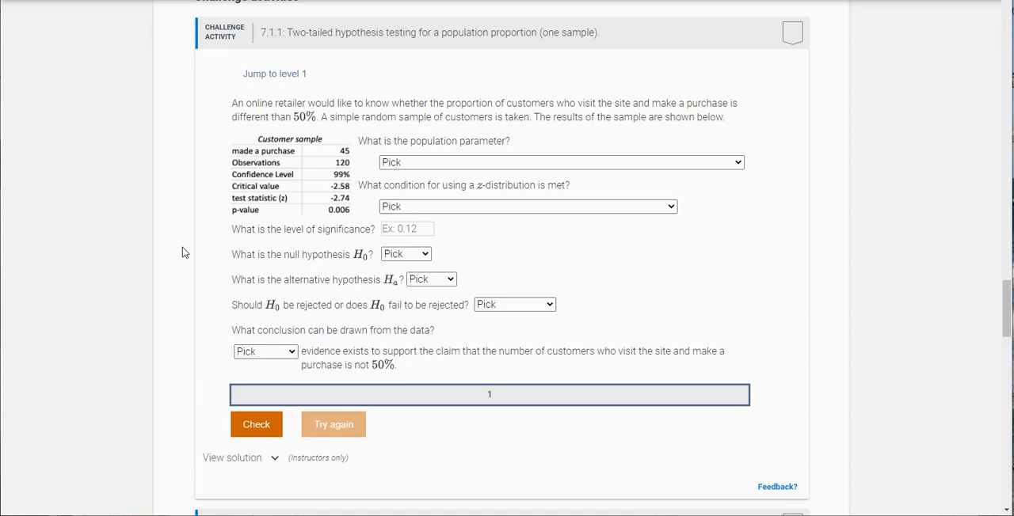
{"action": "mouse_move", "coordinate": [228, 121]}
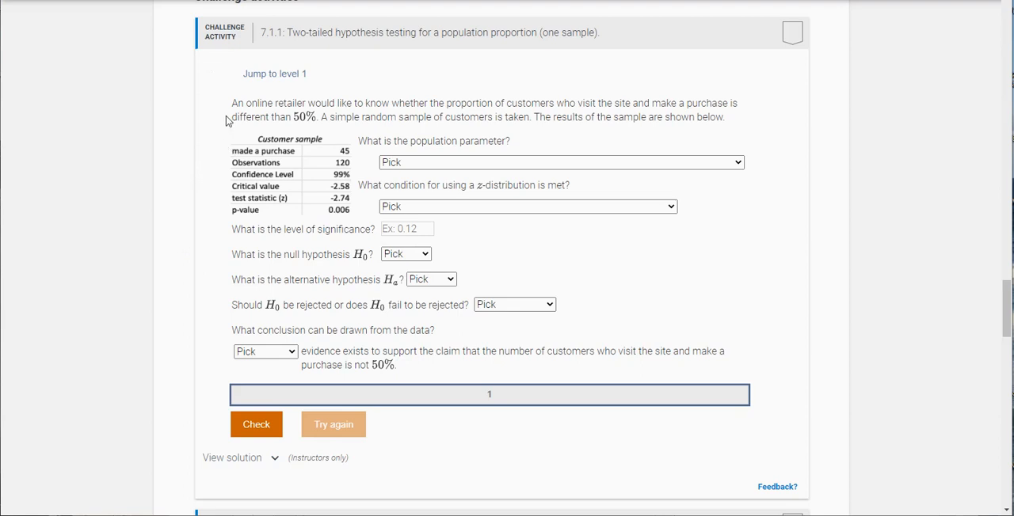
Mark 'different', then choose proportion of all customers who purchased and random sample over 30
{"action": "double_click", "coordinate": [250, 116]}
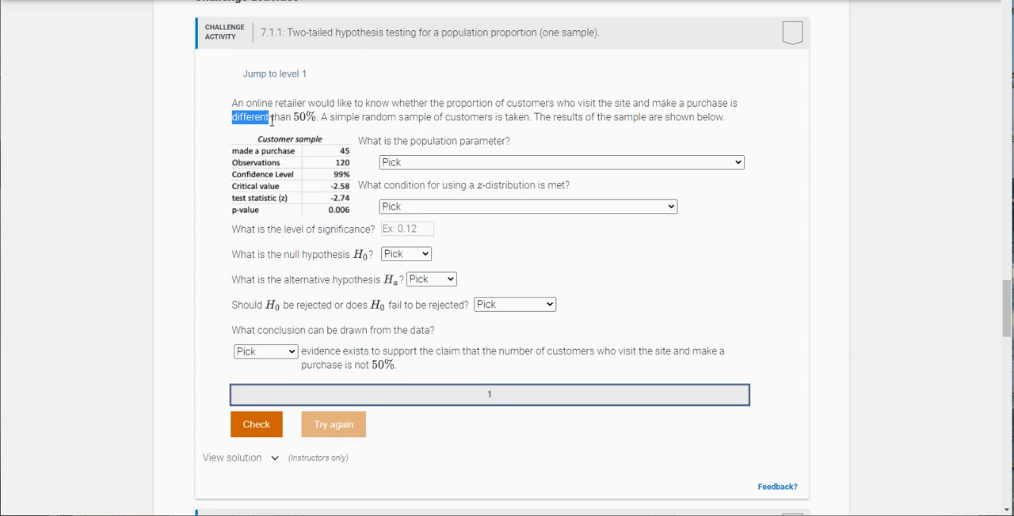
{"action": "mouse_move", "coordinate": [260, 155]}
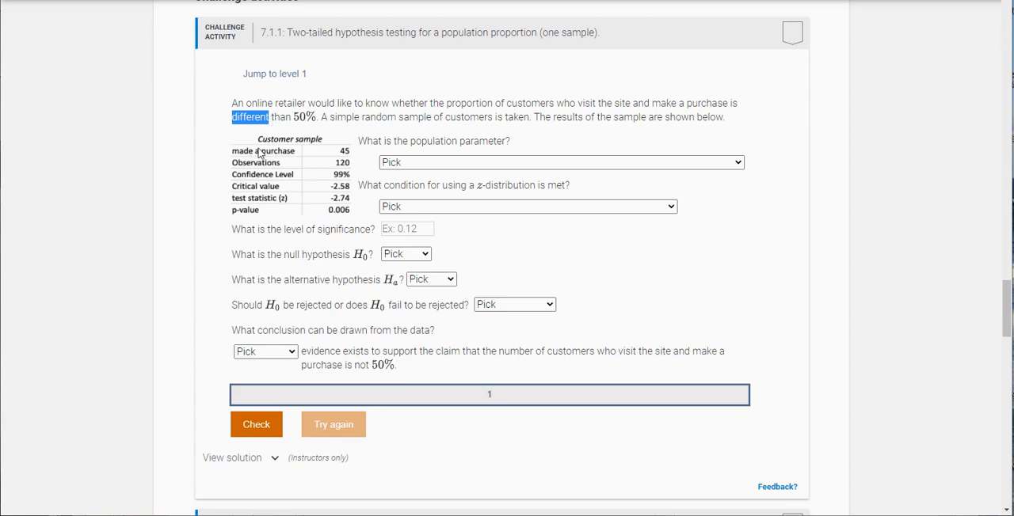
{"action": "mouse_move", "coordinate": [275, 172]}
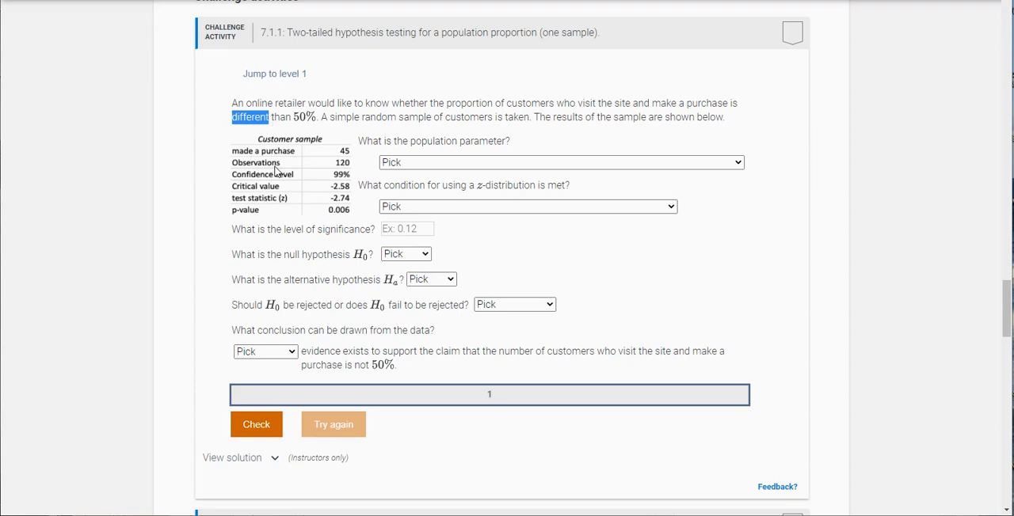
{"action": "mouse_move", "coordinate": [211, 332]}
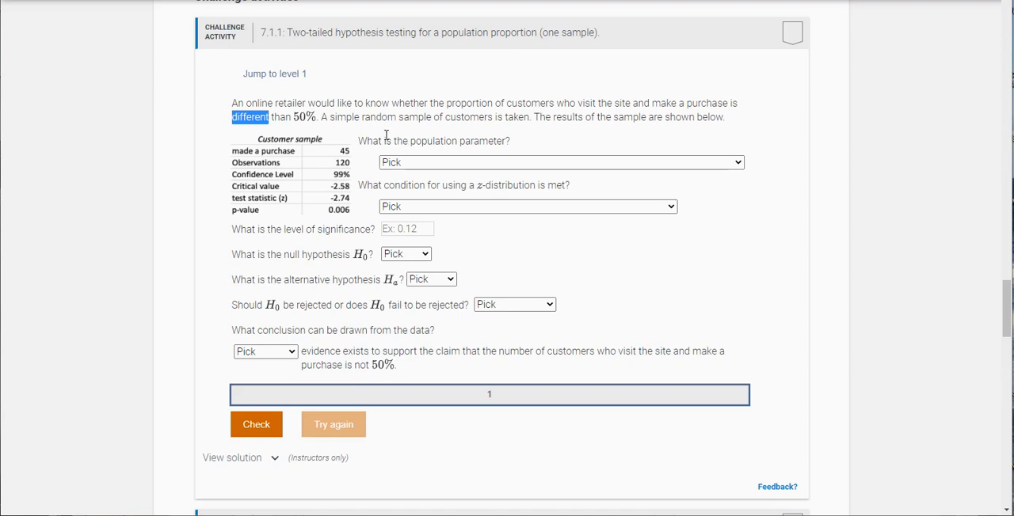
{"action": "mouse_move", "coordinate": [413, 146]}
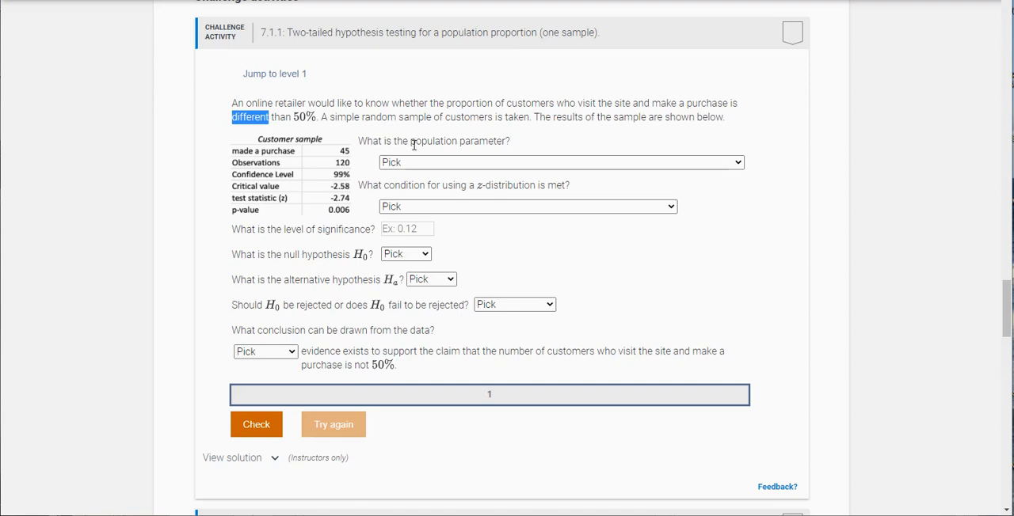
{"action": "left_click", "coordinate": [558, 162]}
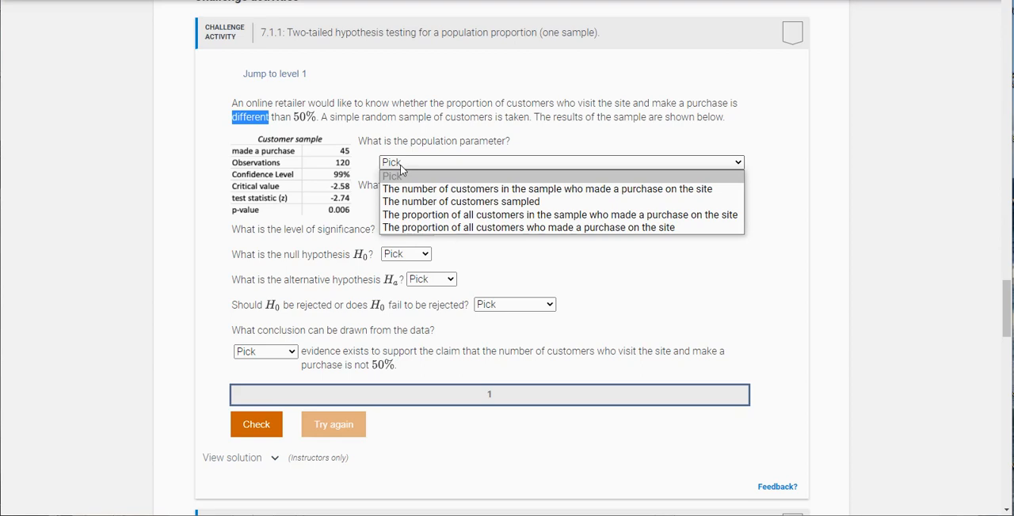
{"action": "mouse_move", "coordinate": [457, 115]}
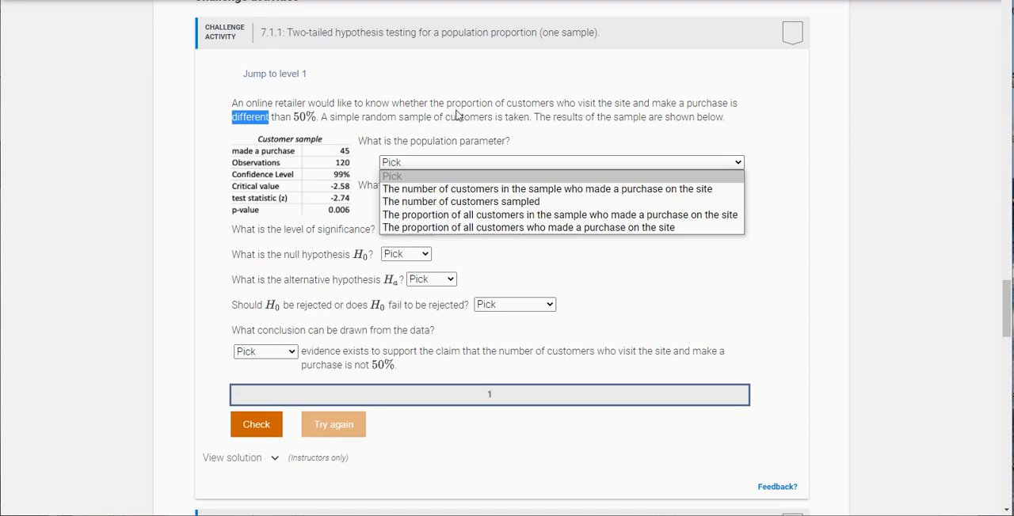
{"action": "mouse_move", "coordinate": [528, 227]}
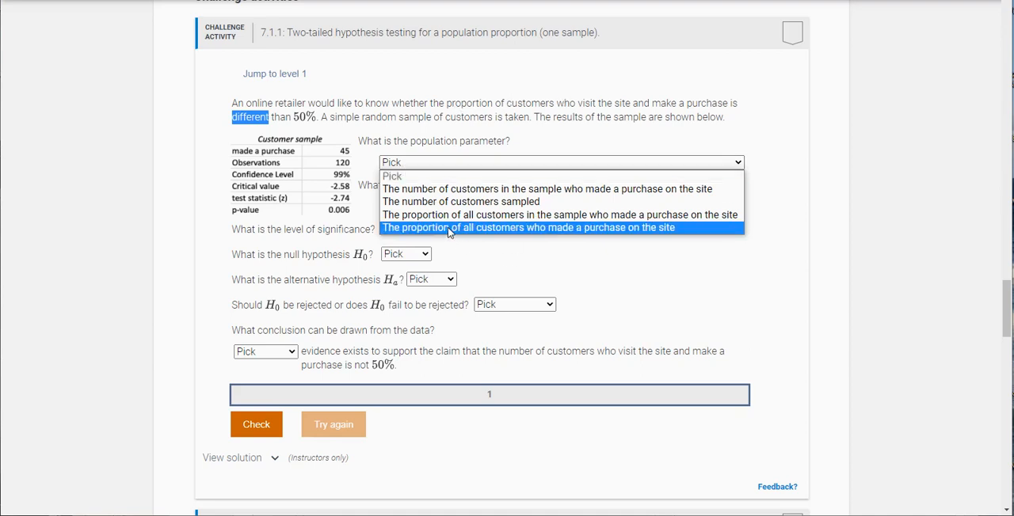
{"action": "left_click", "coordinate": [528, 227]}
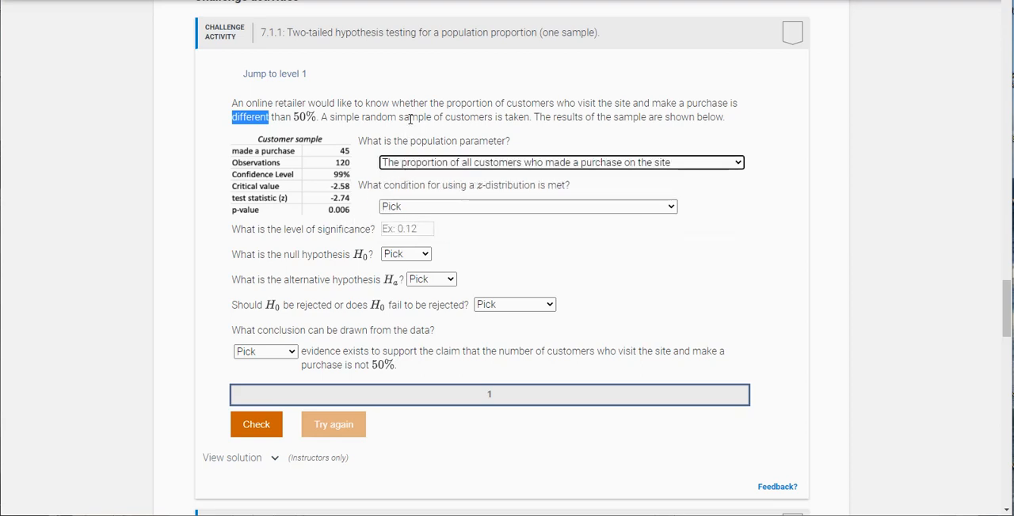
{"action": "left_click", "coordinate": [527, 207]}
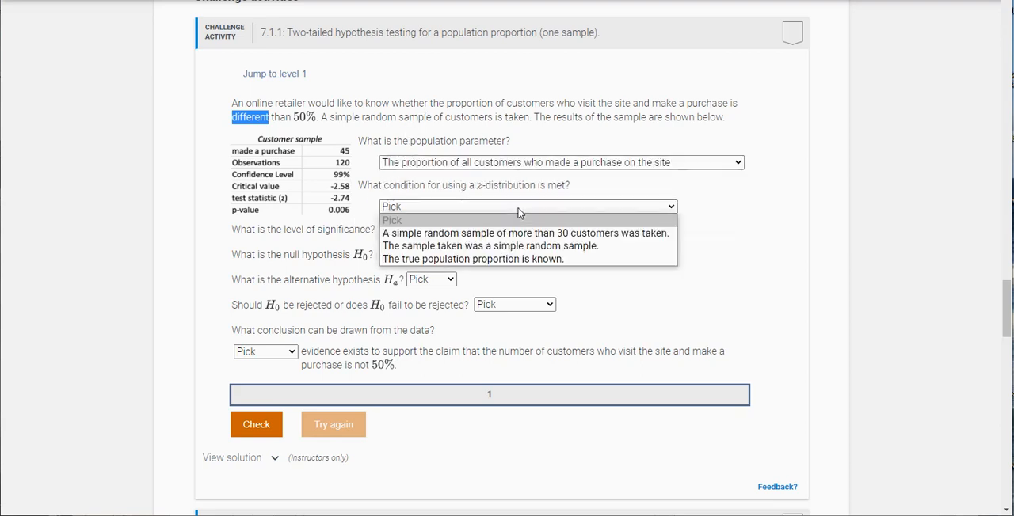
{"action": "mouse_move", "coordinate": [525, 233]}
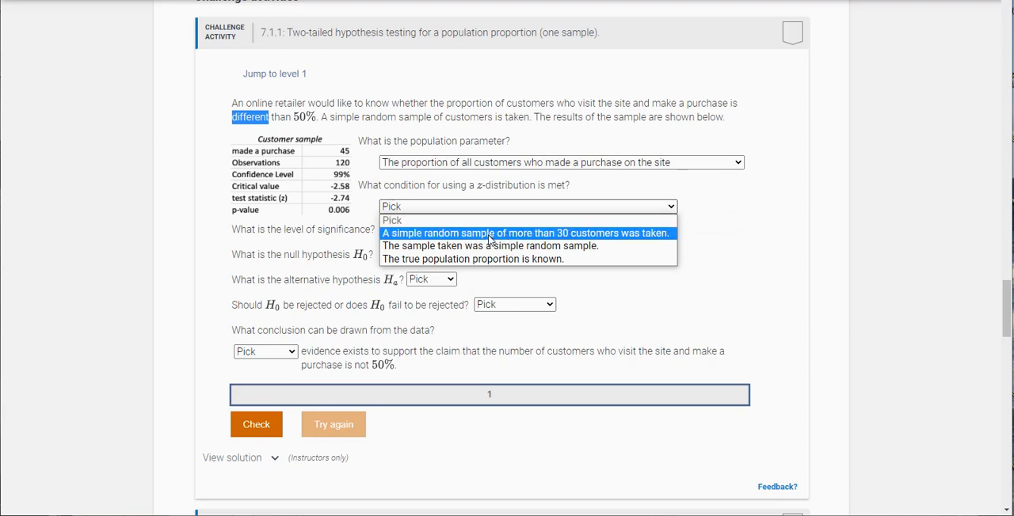
{"action": "mouse_move", "coordinate": [483, 236]}
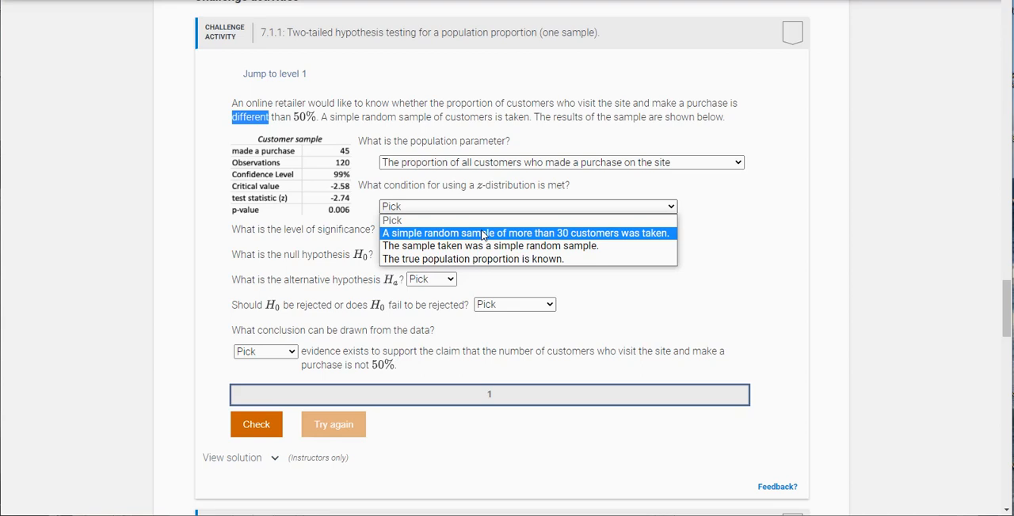
{"action": "left_click", "coordinate": [526, 232]}
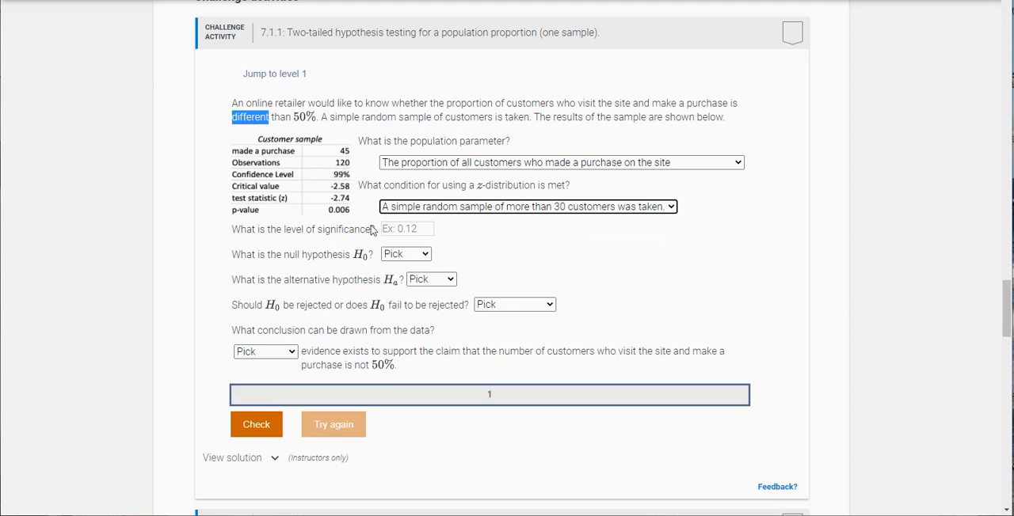
Enter significance level 0.01, set H0 to p = 0.50 and Ha to p ≠ 0.50
{"action": "type", "text": "0.01"}
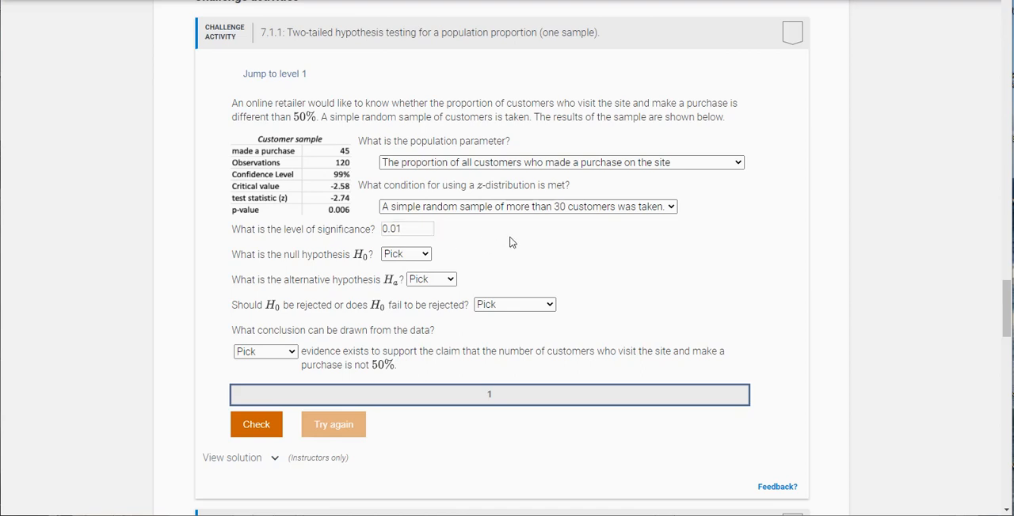
{"action": "mouse_move", "coordinate": [287, 270]}
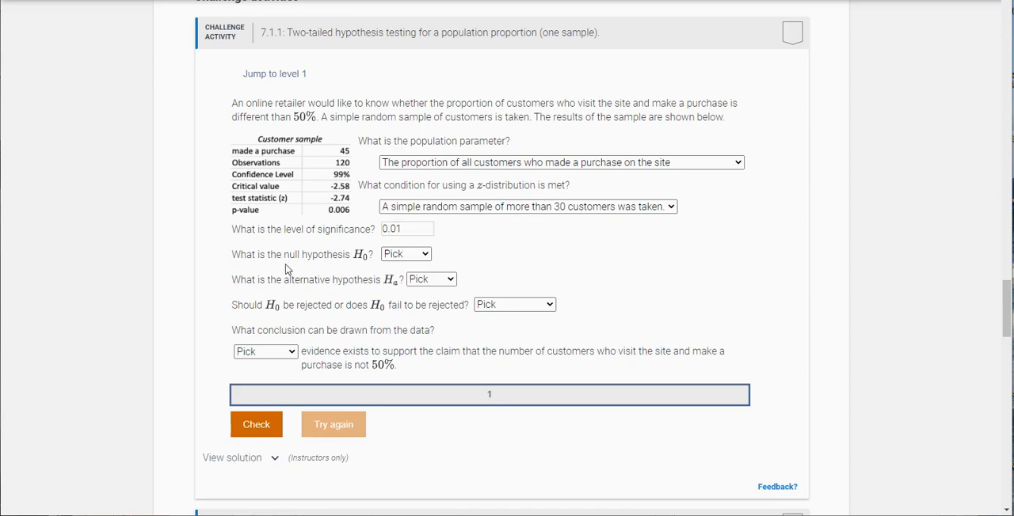
{"action": "left_click", "coordinate": [405, 254]}
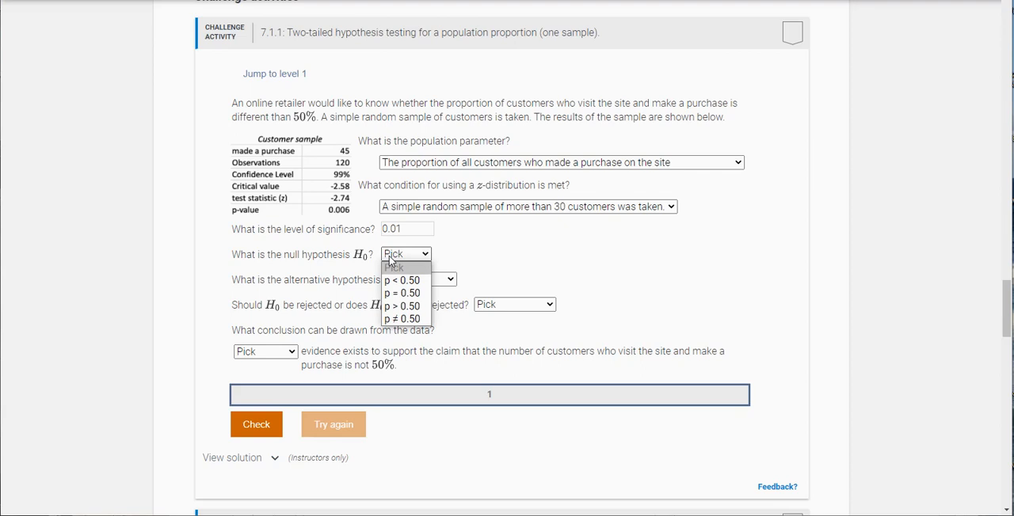
{"action": "mouse_move", "coordinate": [403, 293]}
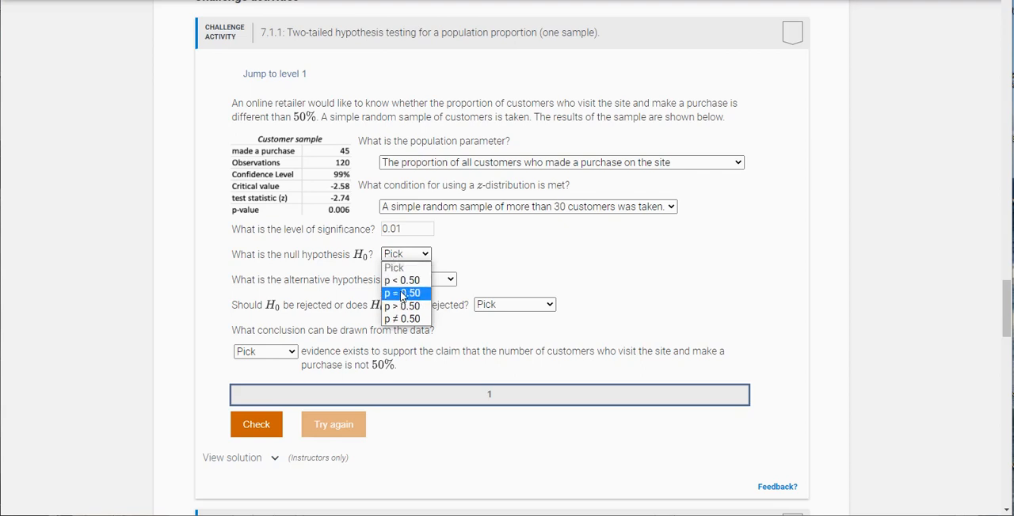
{"action": "left_click", "coordinate": [403, 293]}
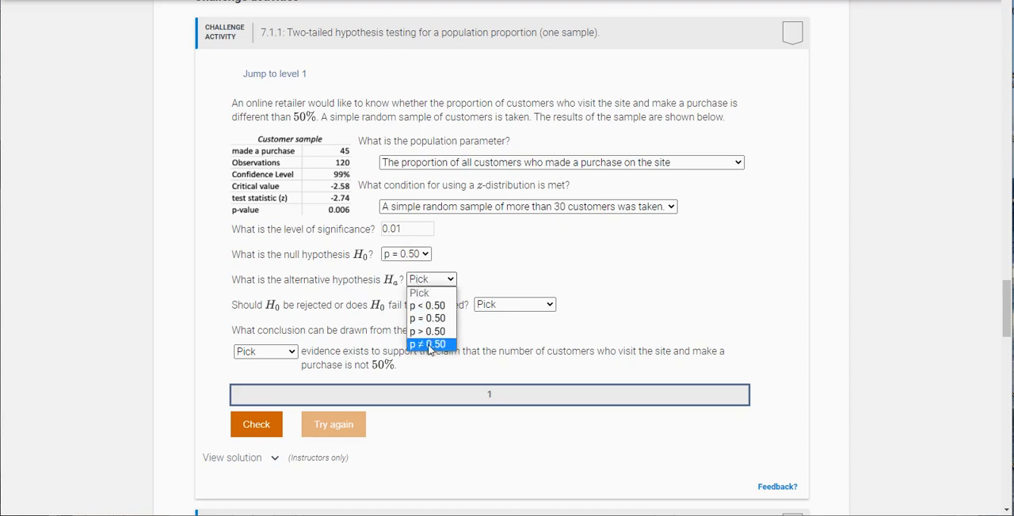
{"action": "left_click", "coordinate": [429, 343]}
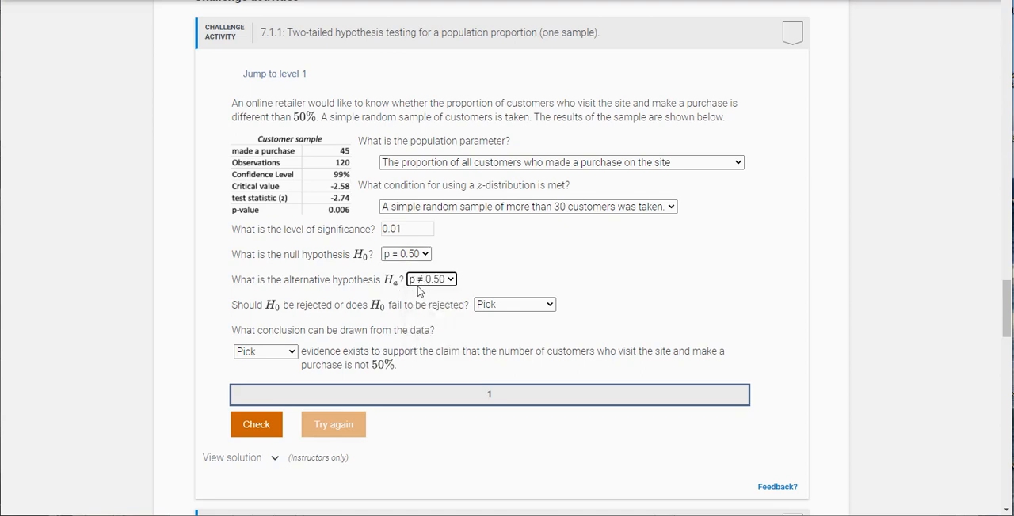
{"action": "mouse_move", "coordinate": [534, 261]}
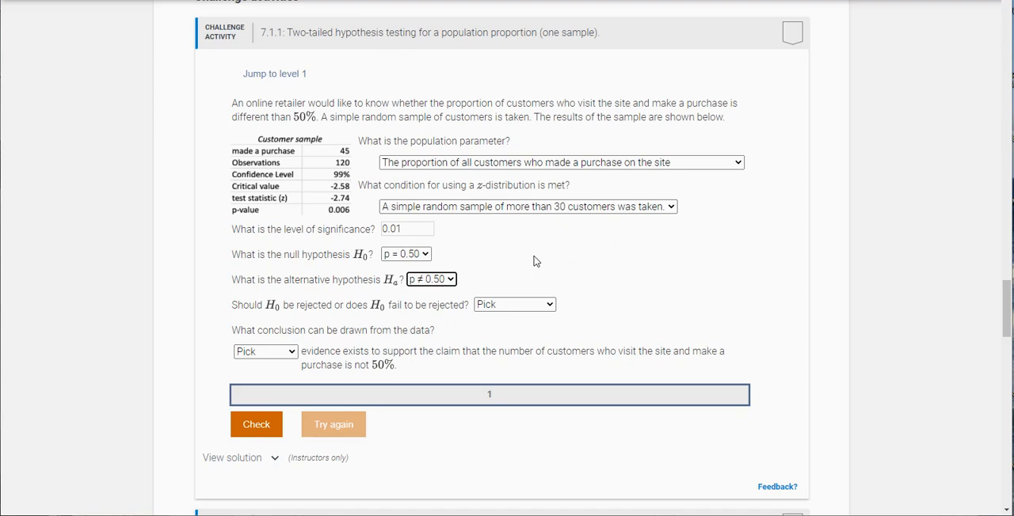
Select 'Reject H0' and 'Sufficient' evidence, then check the answers
{"action": "left_click", "coordinate": [514, 304]}
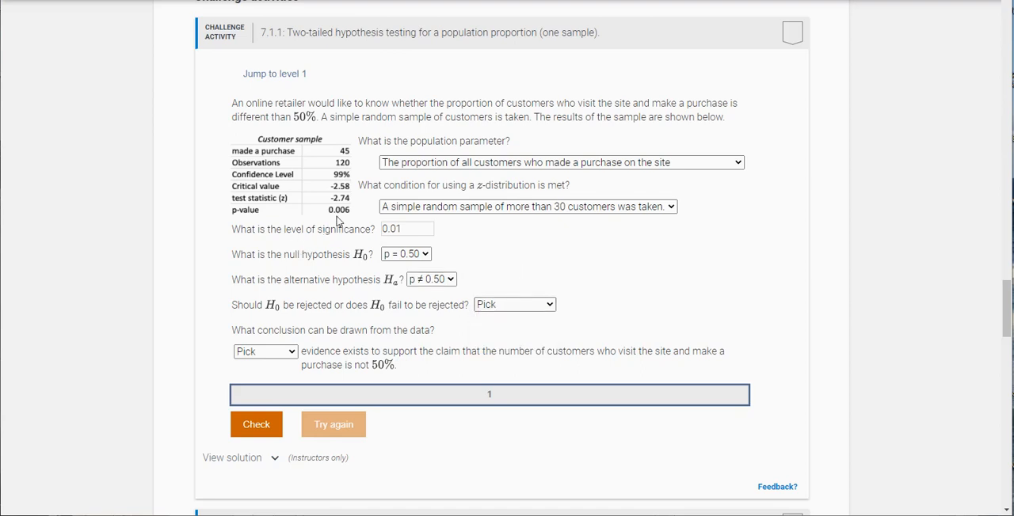
{"action": "mouse_move", "coordinate": [333, 218]}
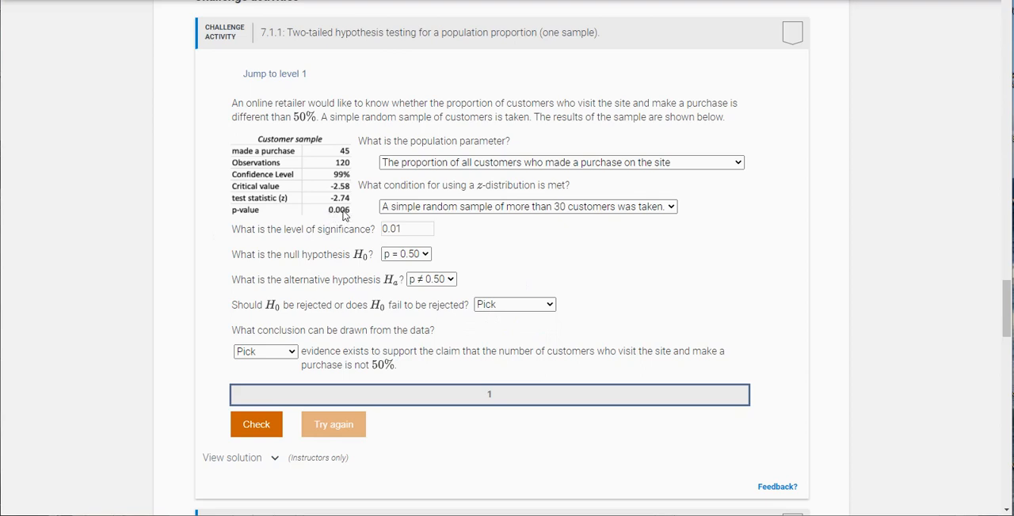
{"action": "mouse_move", "coordinate": [400, 250]}
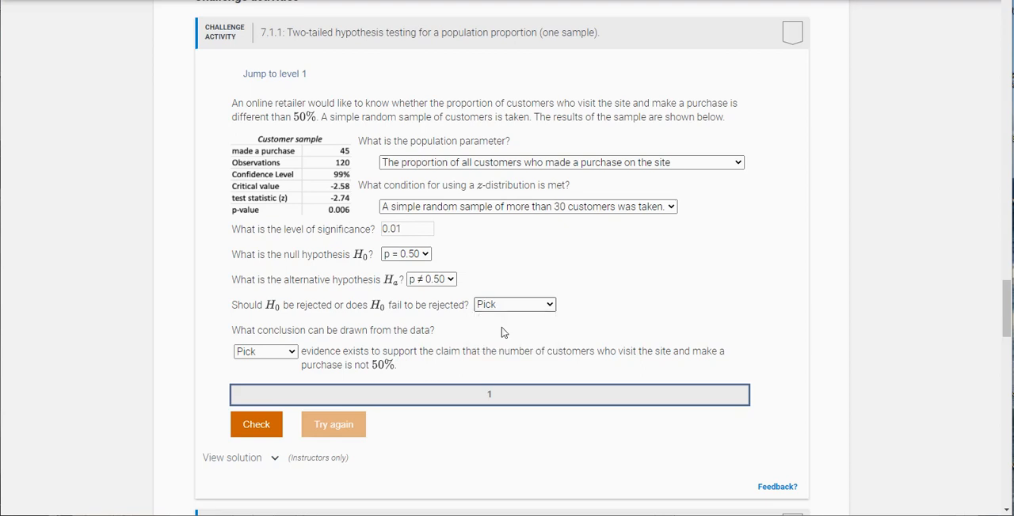
{"action": "left_click", "coordinate": [514, 304]}
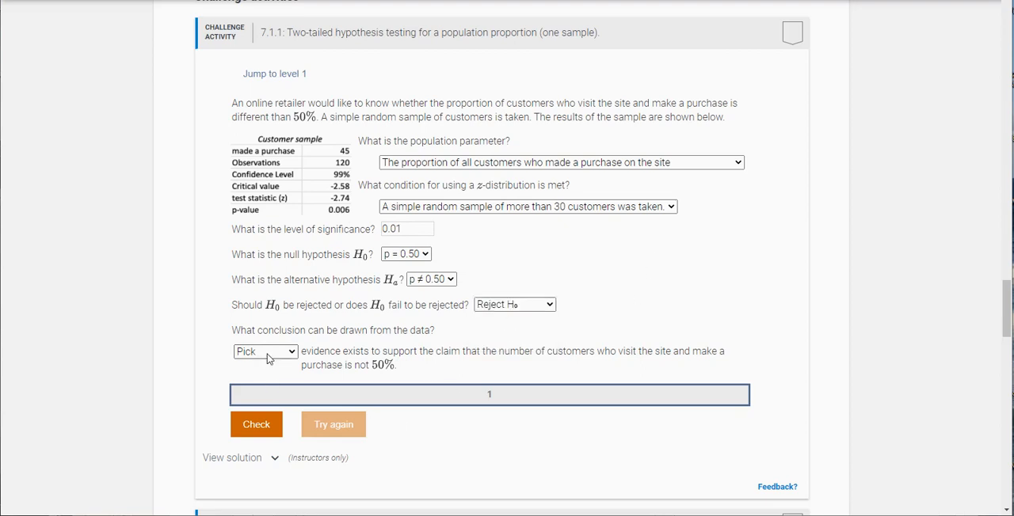
{"action": "left_click", "coordinate": [265, 352]}
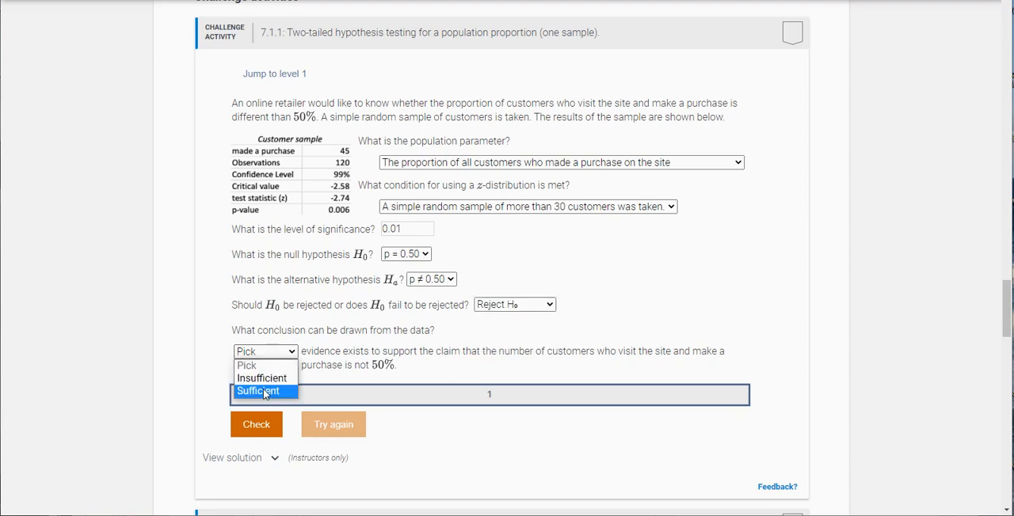
{"action": "left_click", "coordinate": [257, 391]}
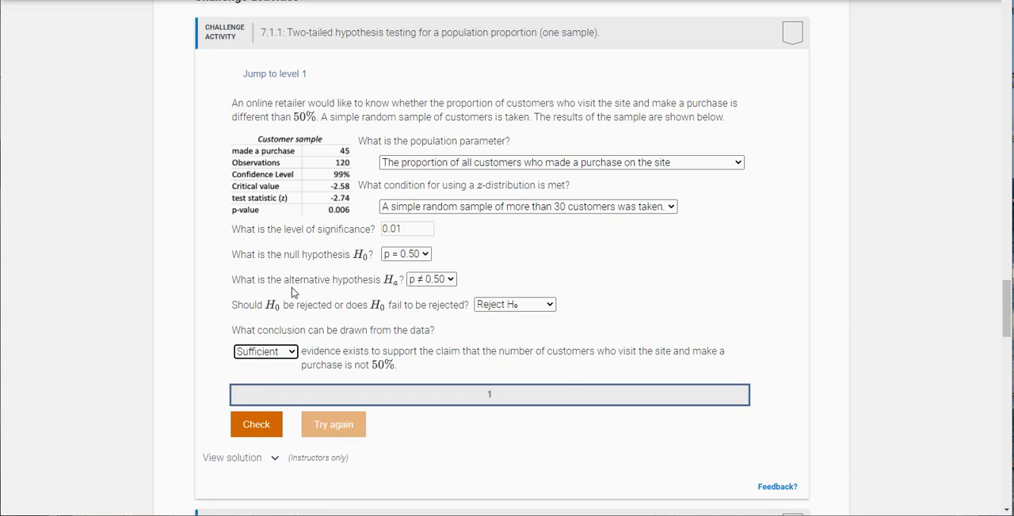
{"action": "mouse_move", "coordinate": [311, 322]}
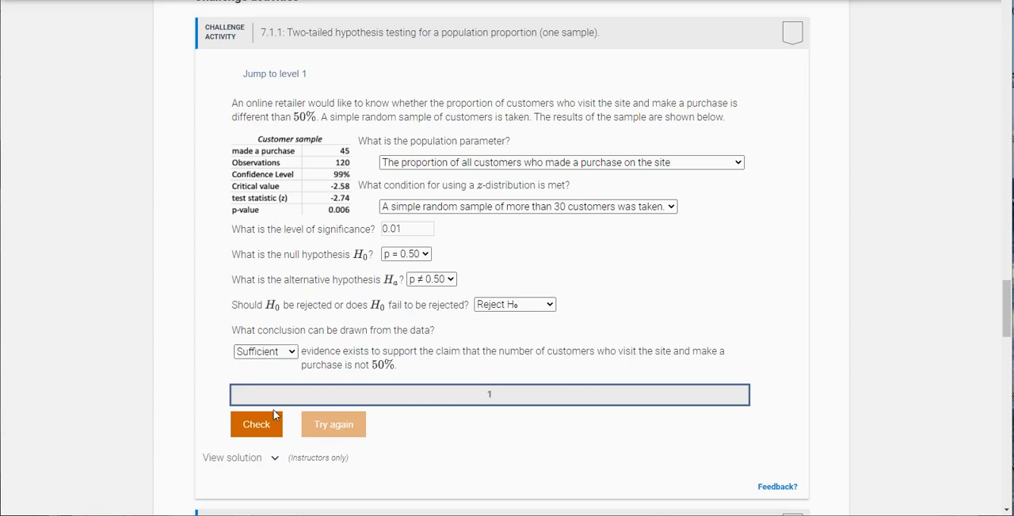
{"action": "left_click", "coordinate": [256, 425]}
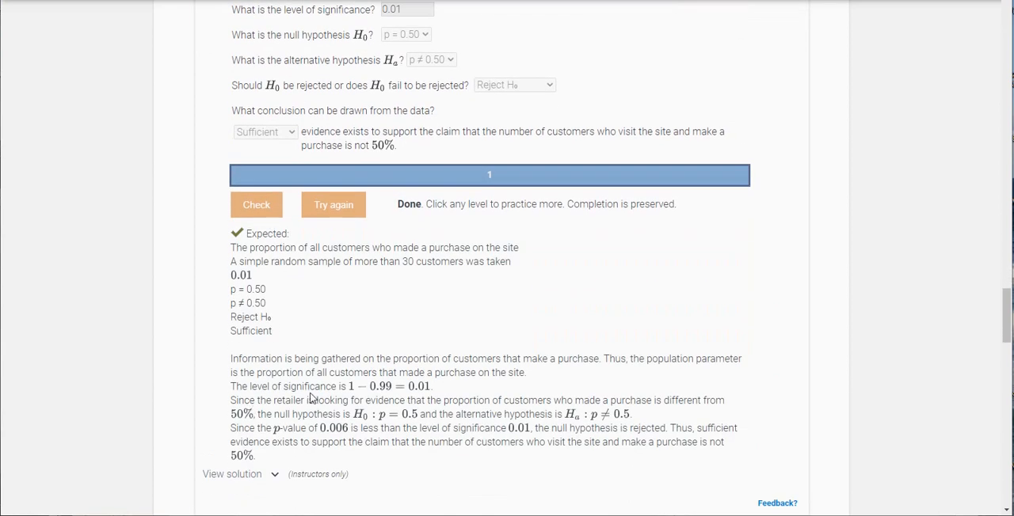